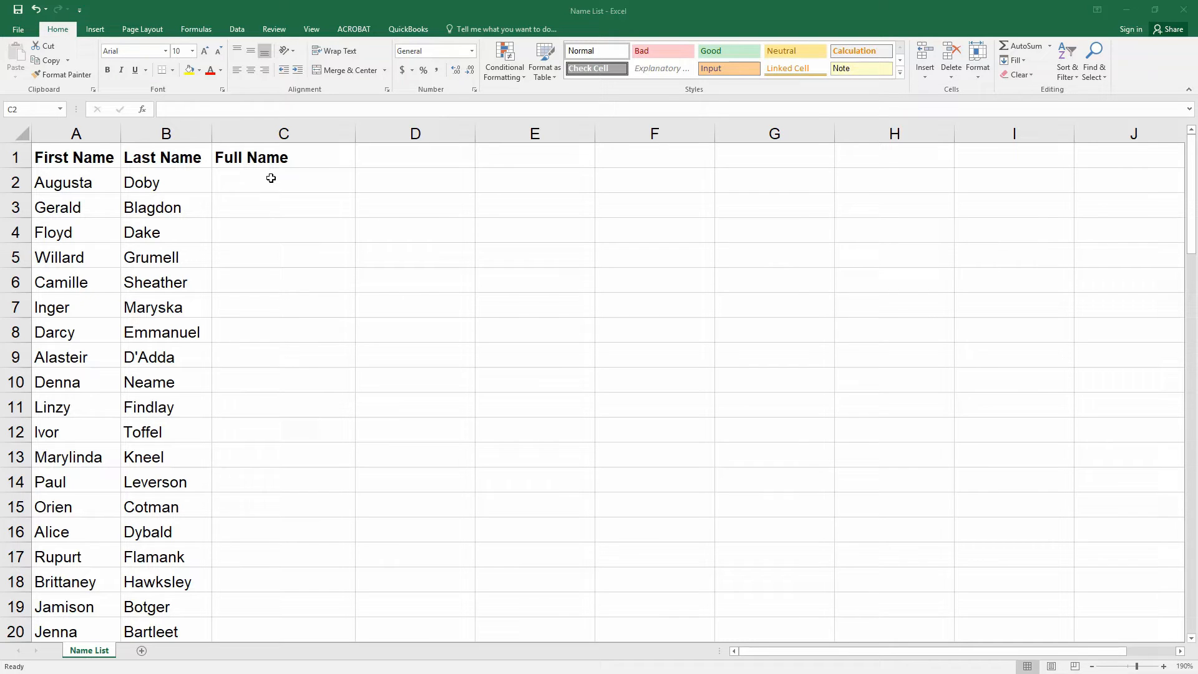
type("=")
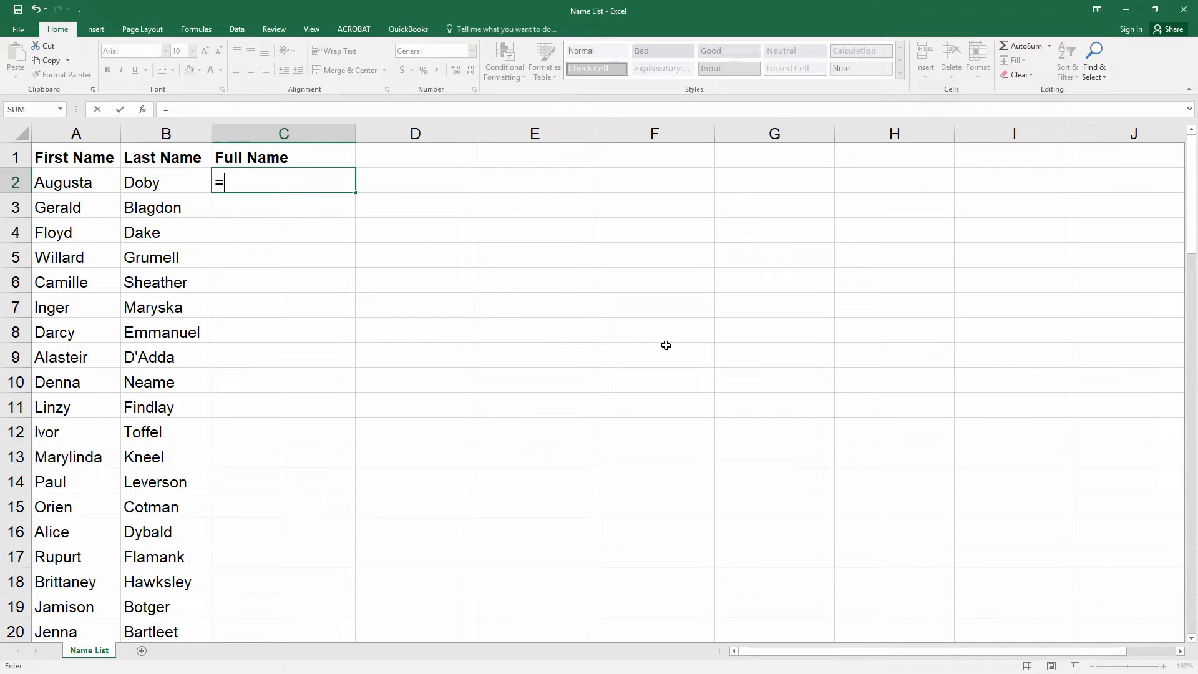
left_click(76, 182)
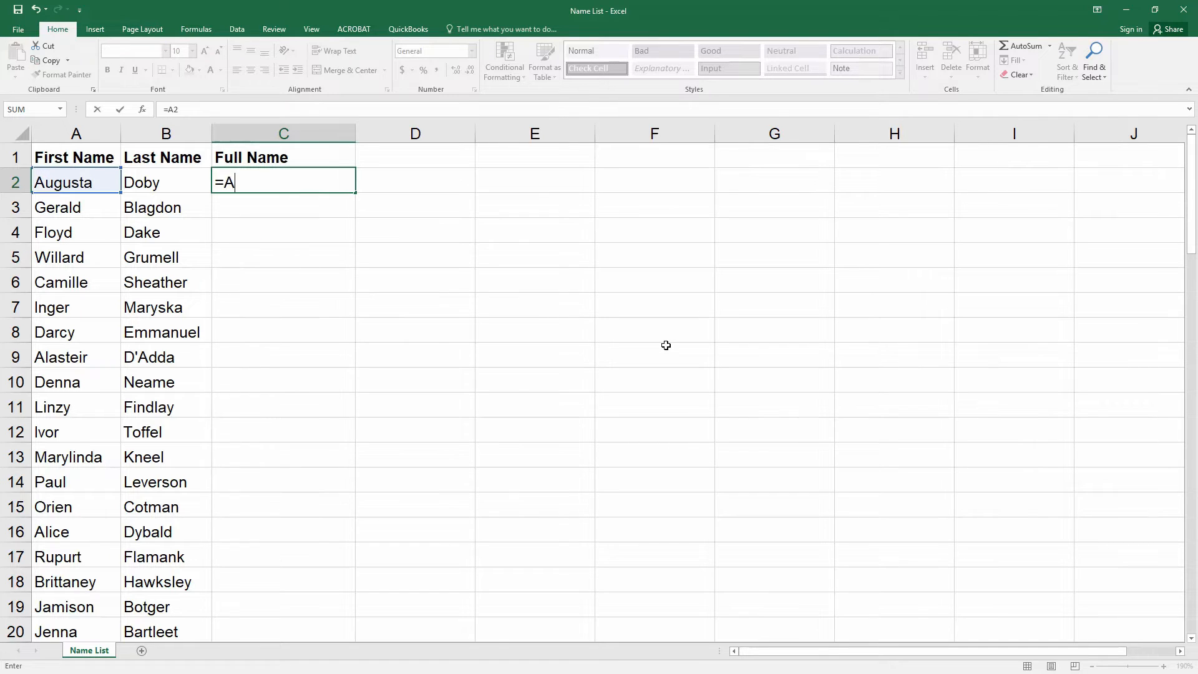
type("2")
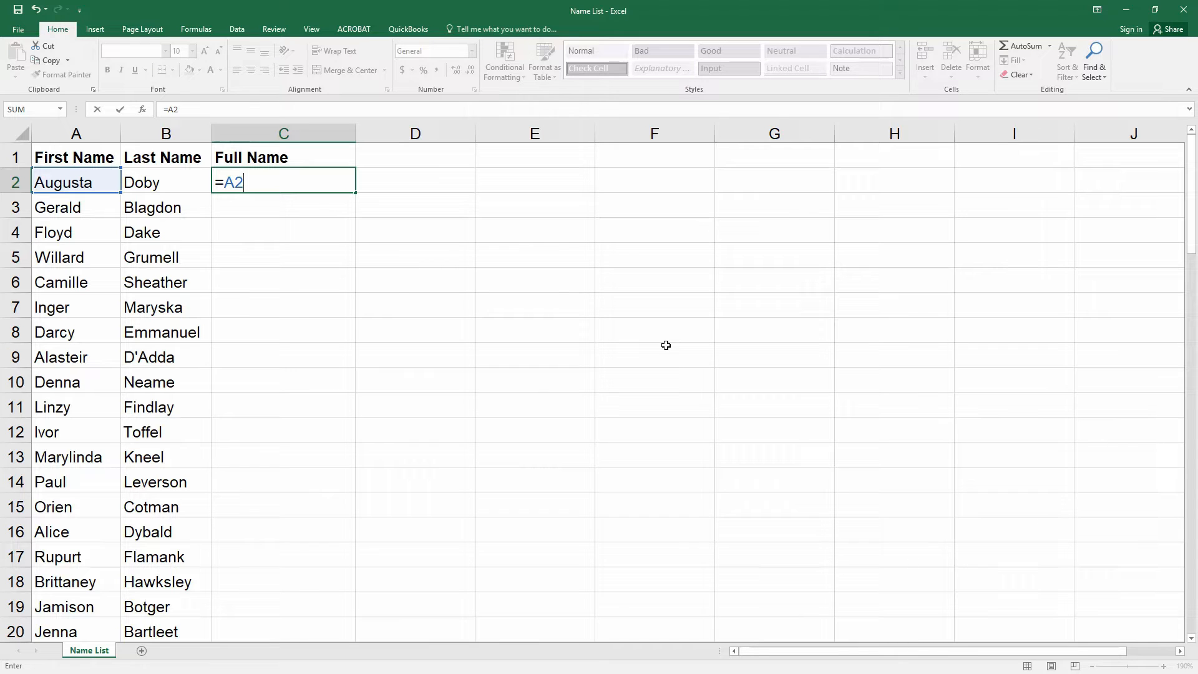
type("&")
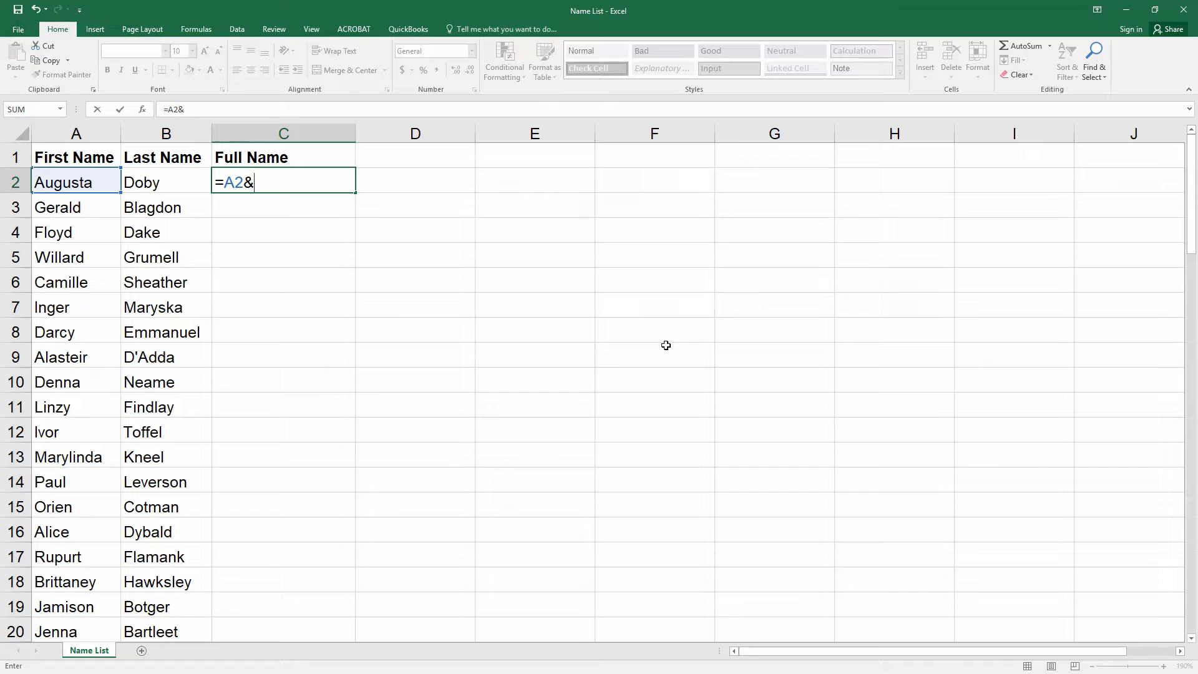
type("\"")
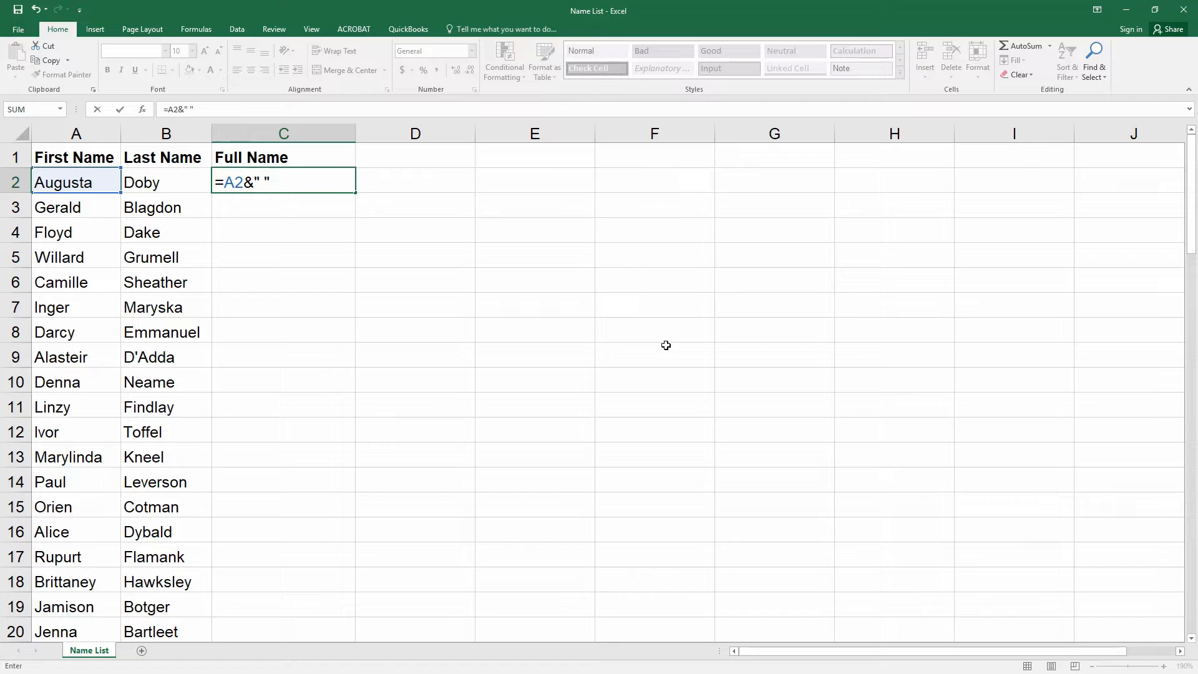
left_click(141, 182)
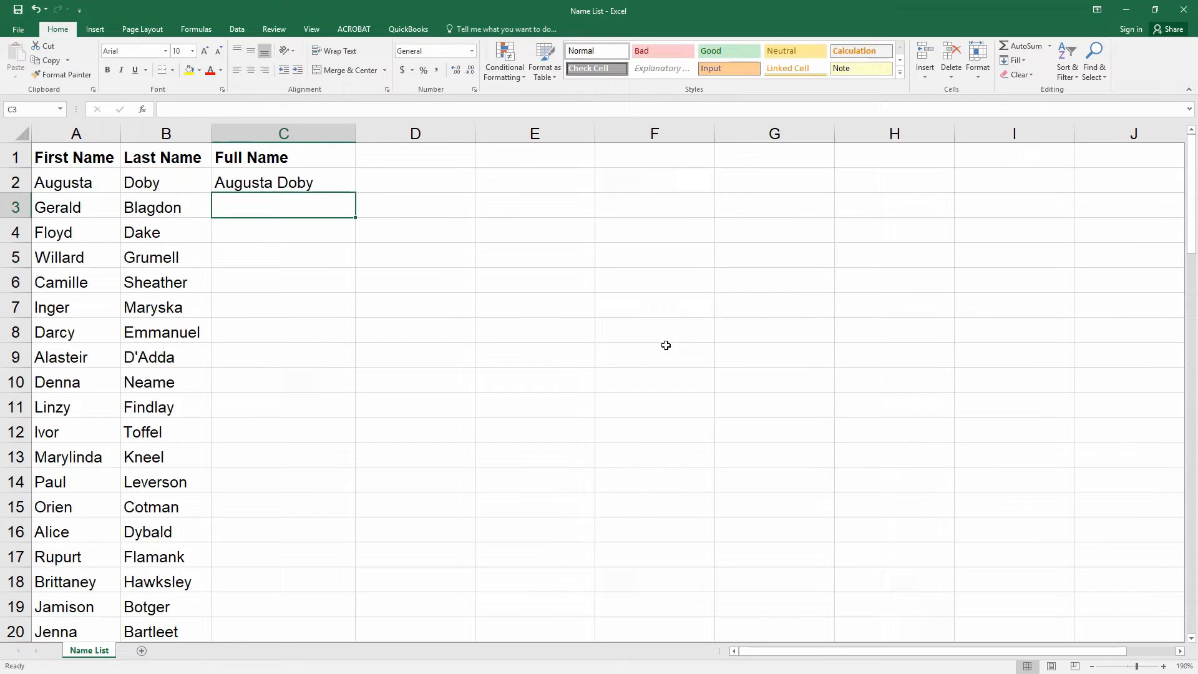
mouse_move(839, 367)
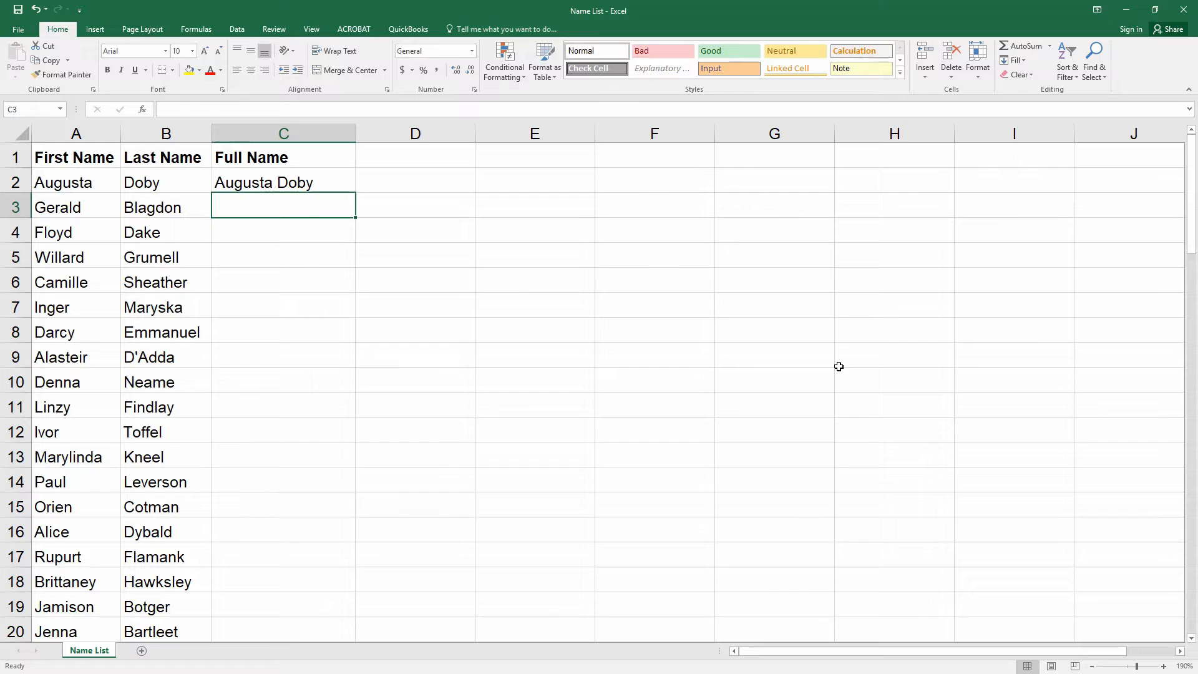
Copy the C2 full-name formula down to C3:C20 for the remaining names.
left_click(283, 182)
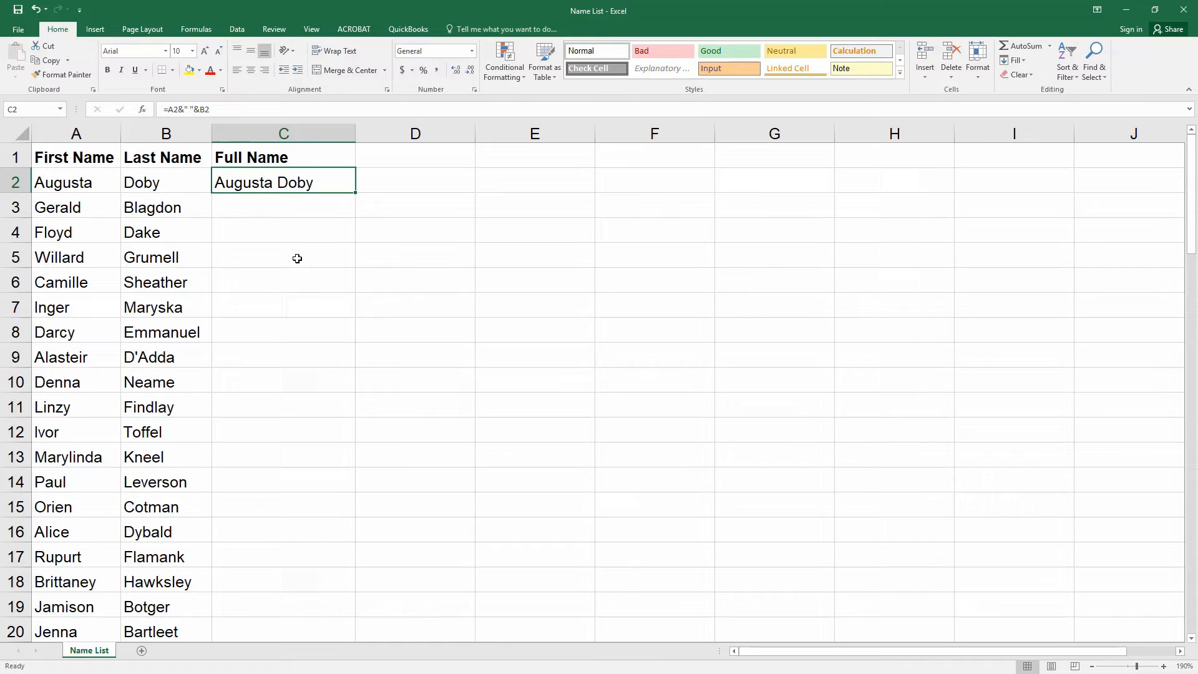
left_click(46, 60)
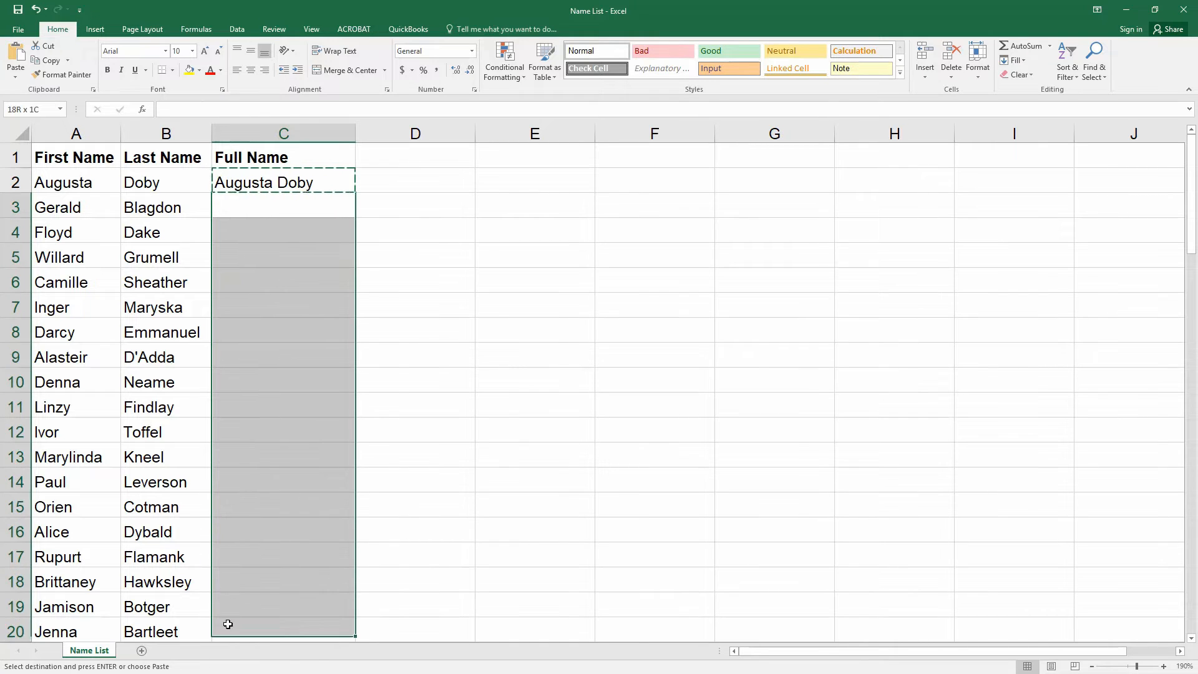
left_click(284, 207)
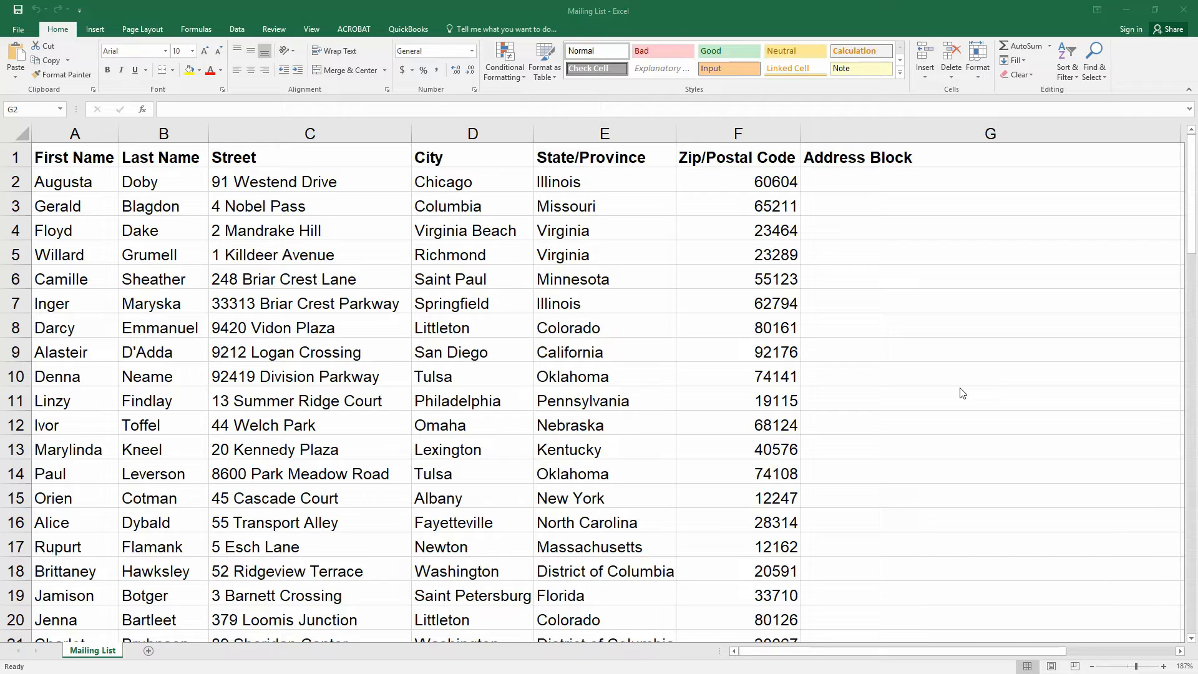
mouse_move(900, 185)
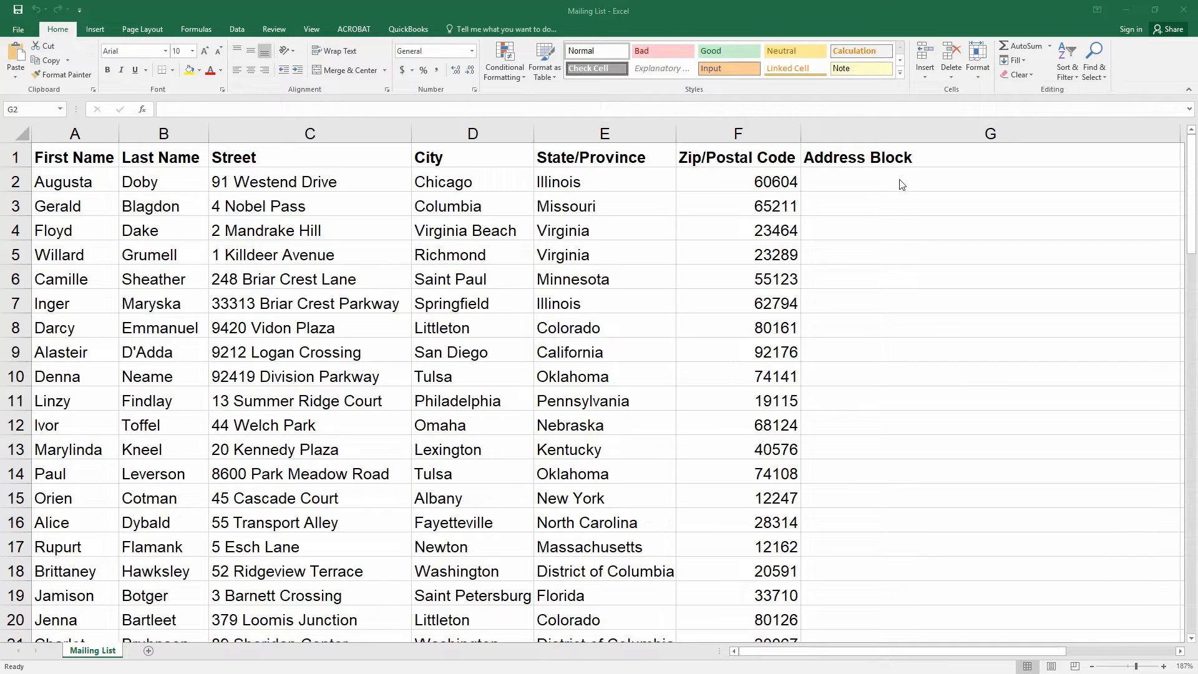
left_click(989, 181)
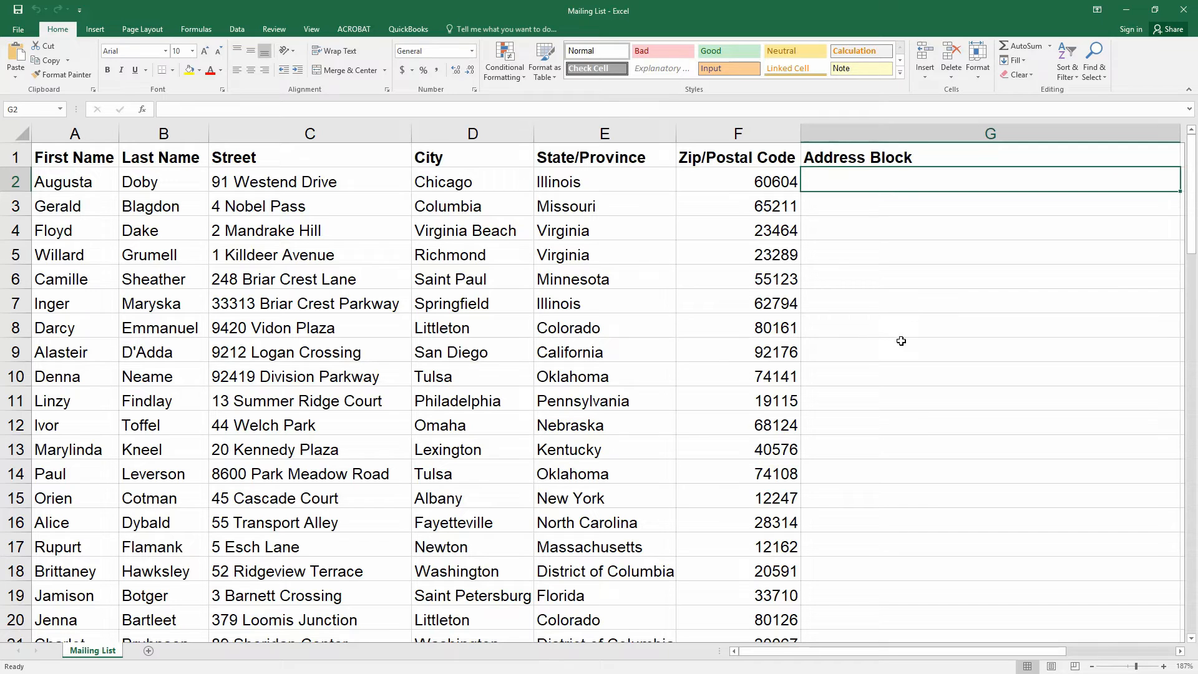
type("=")
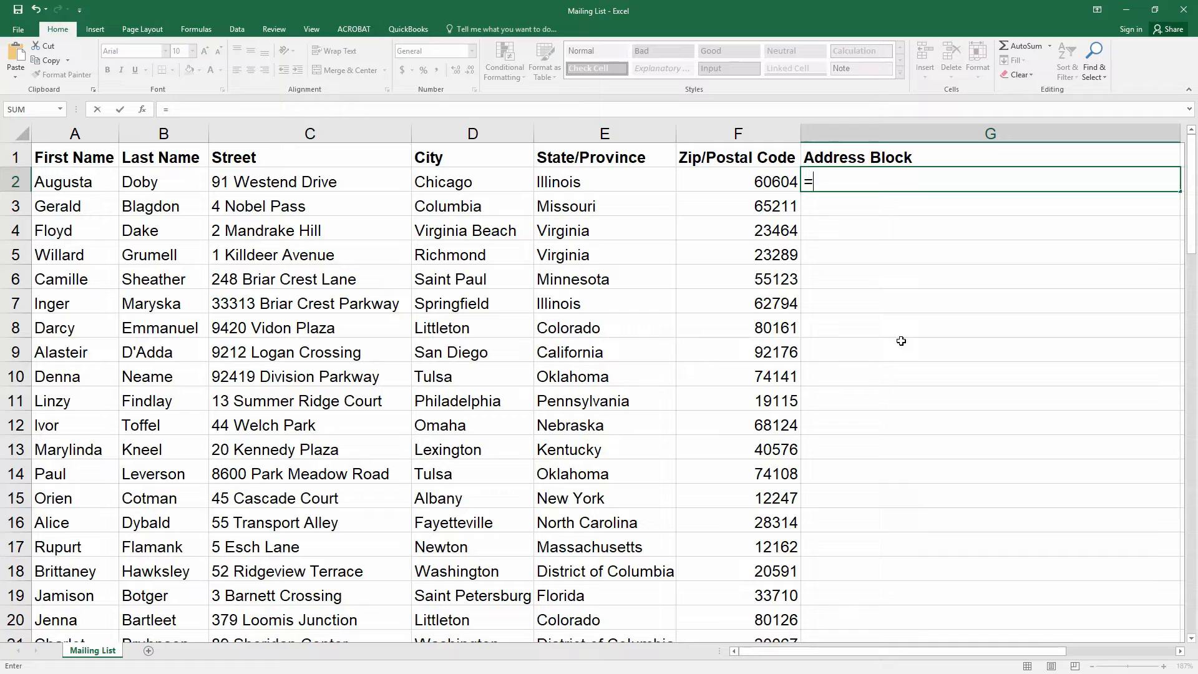
left_click(74, 181)
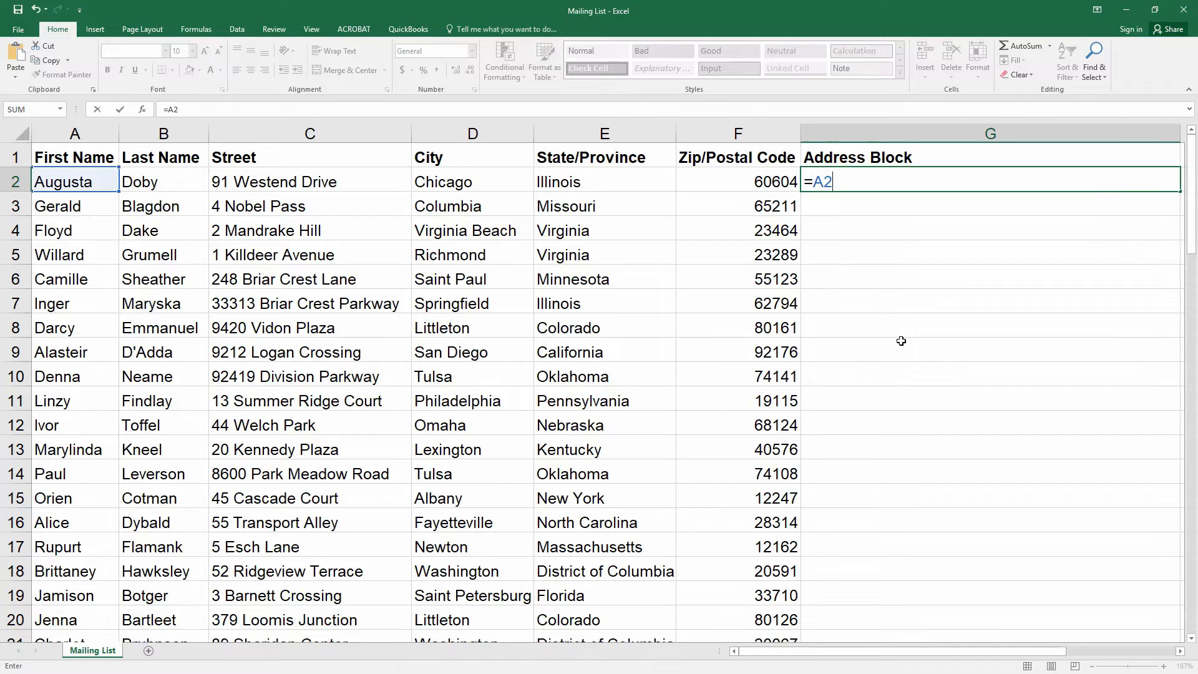
type("&")
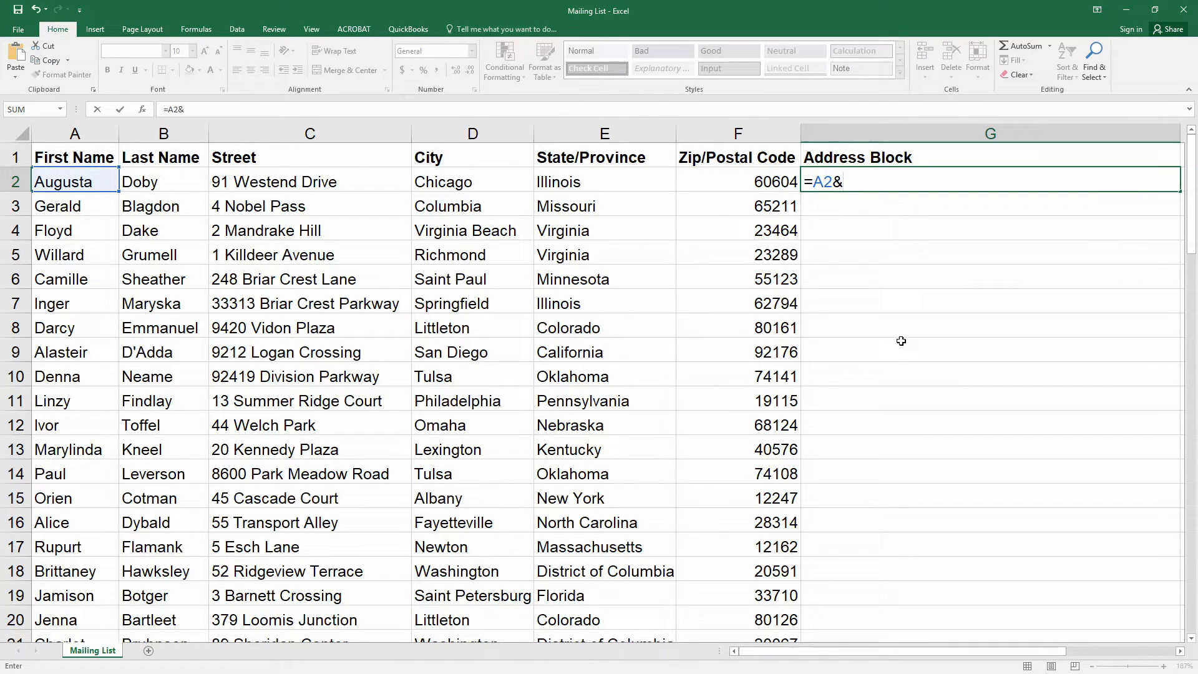
type("\"")
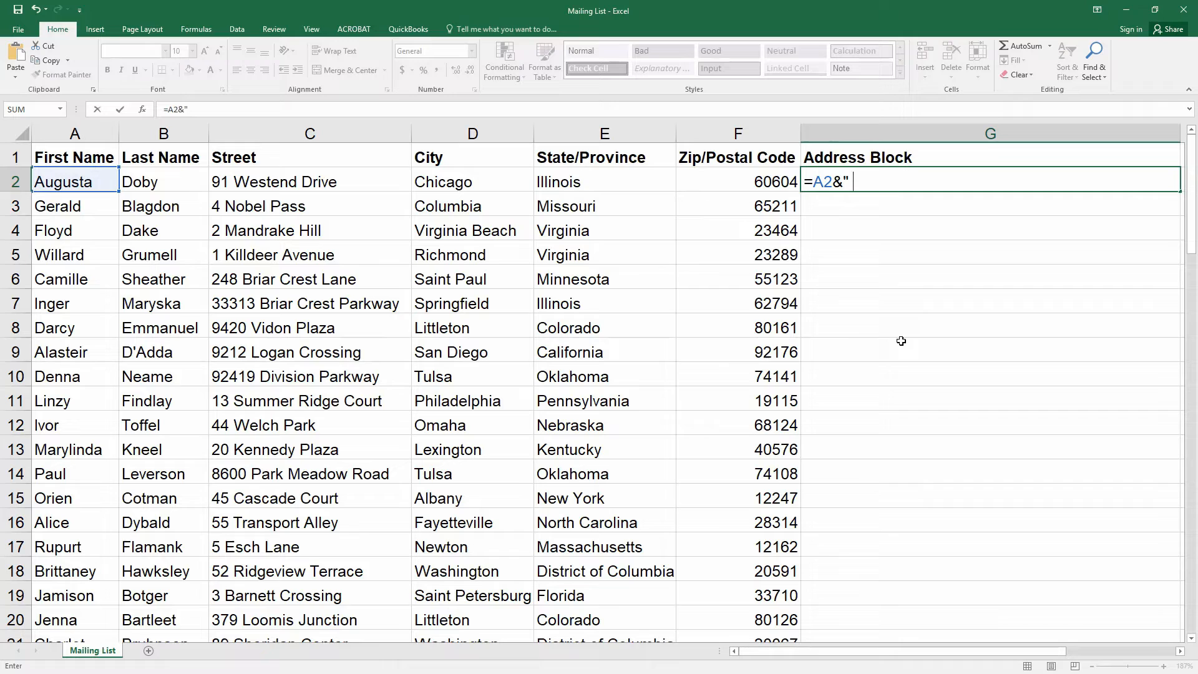
type("\"&")
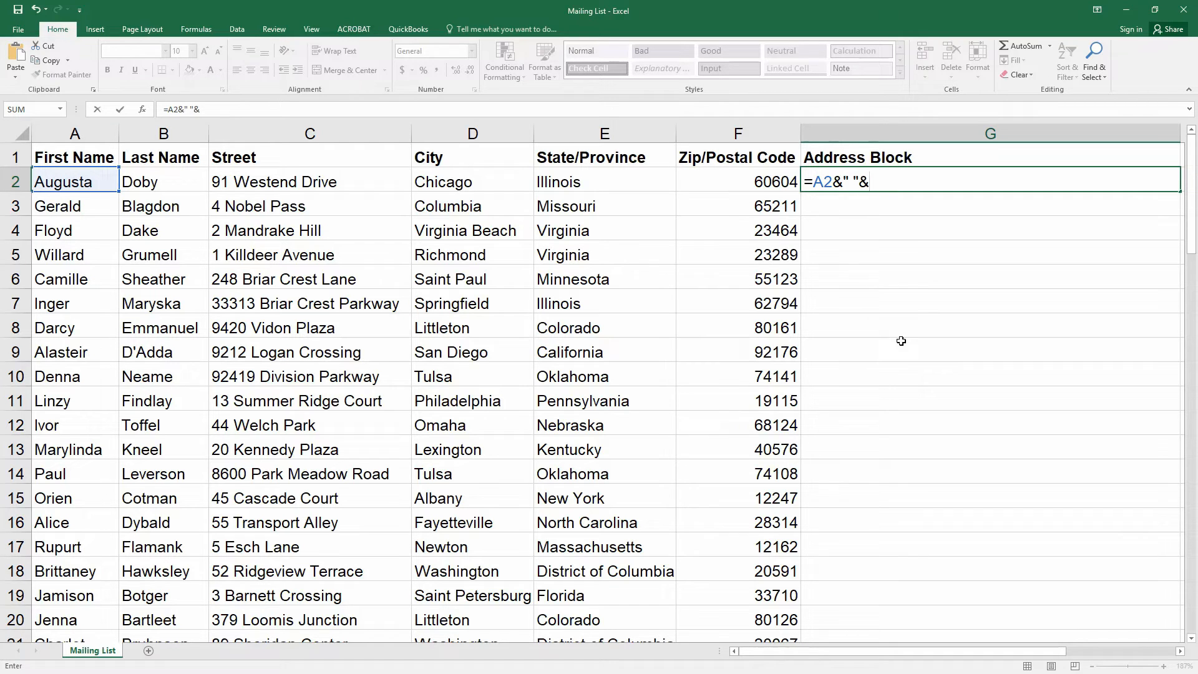
left_click(162, 180)
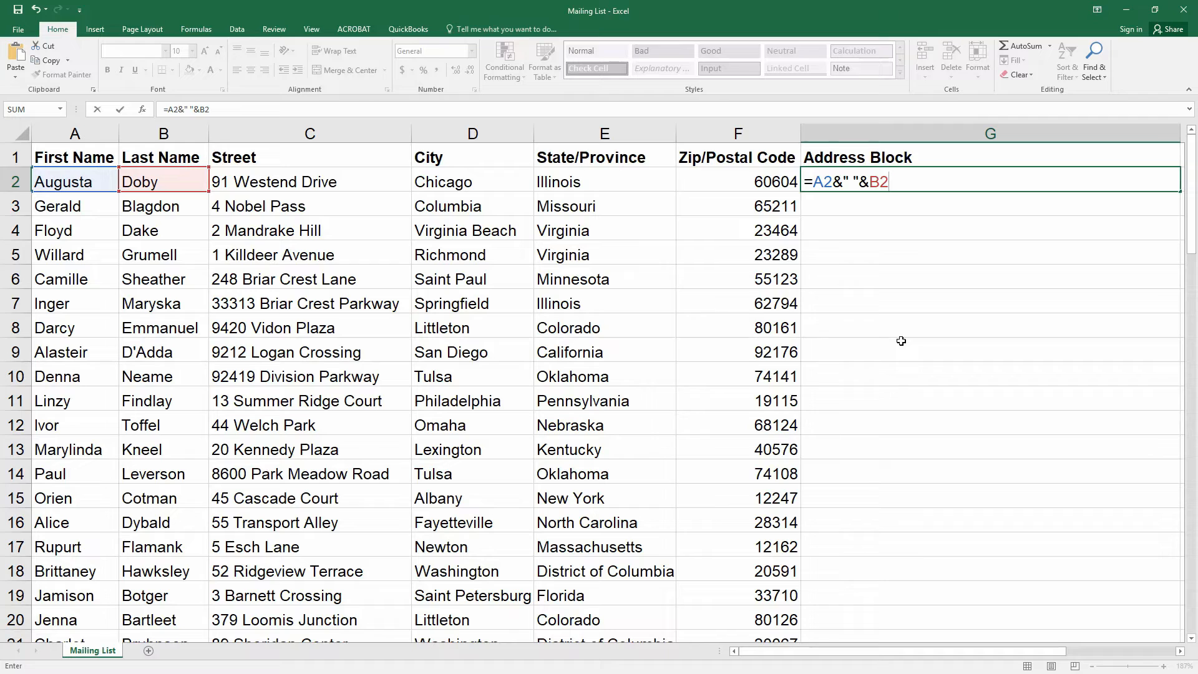
Append CHAR(10) line breaks, street, city, state and zip 60604, confirming the address block formula.
type("&")
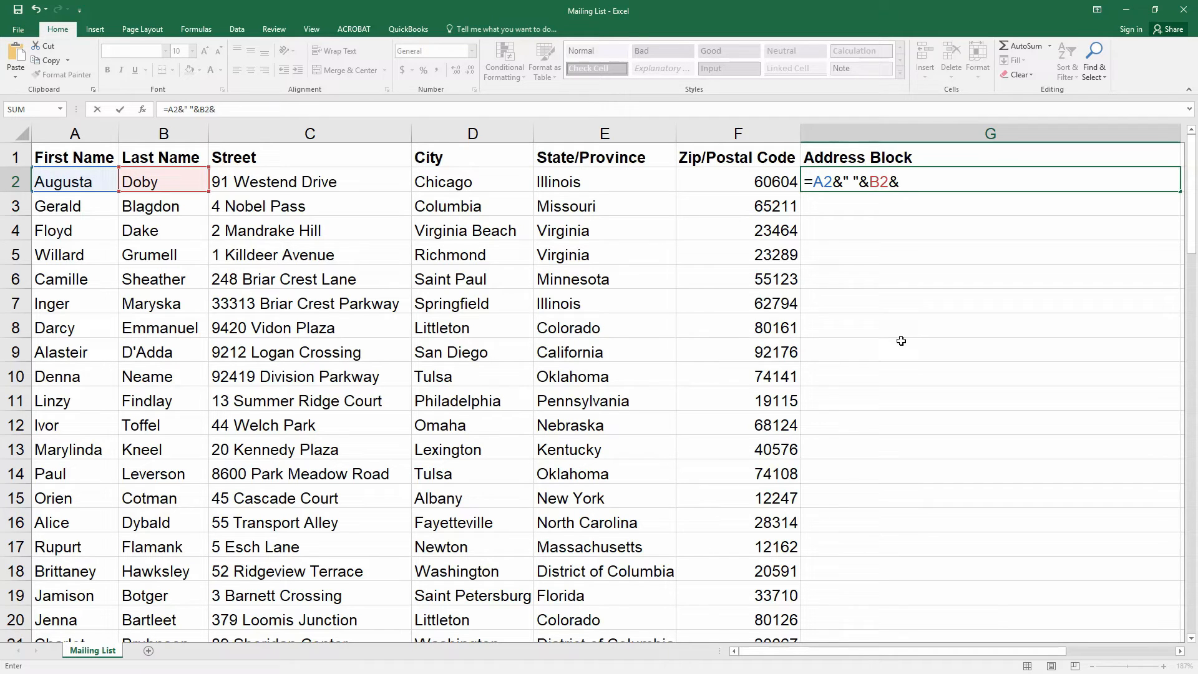
type("CHAR")
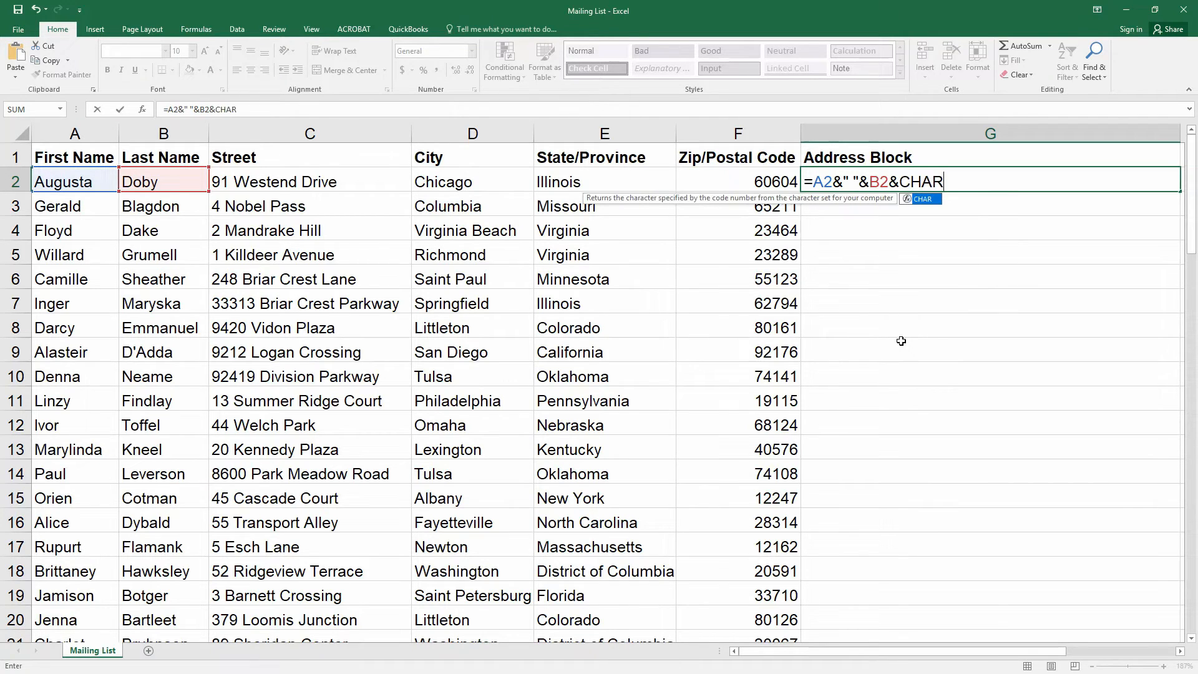
type("(10)")
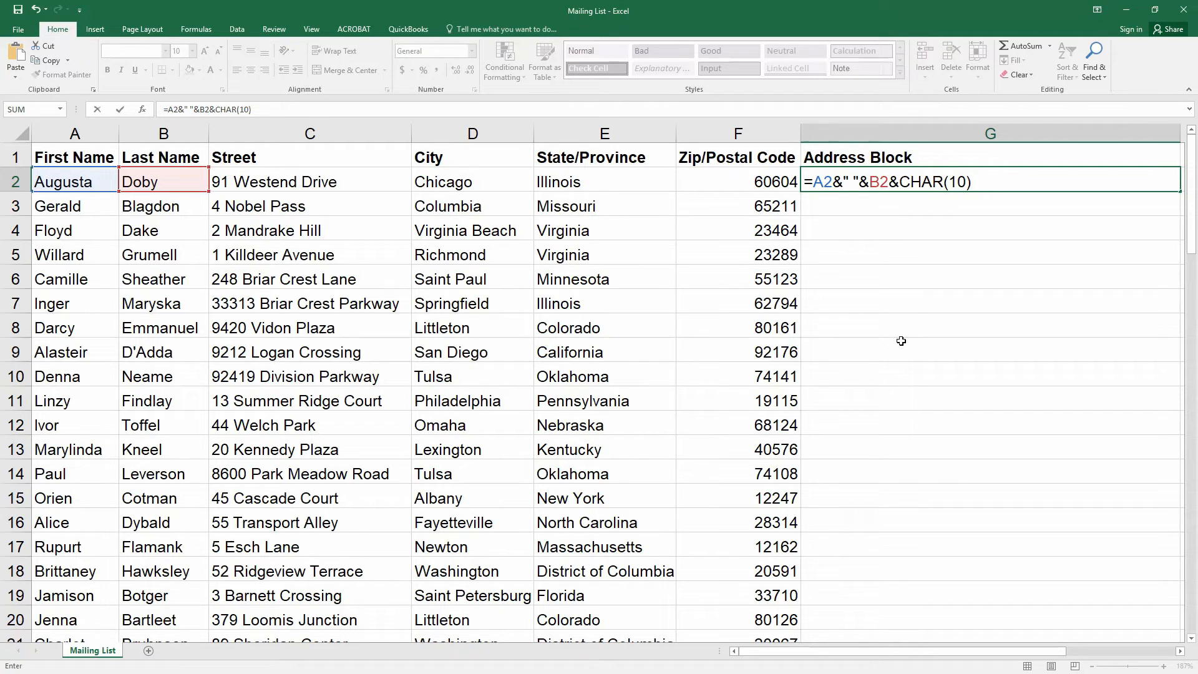
type("&")
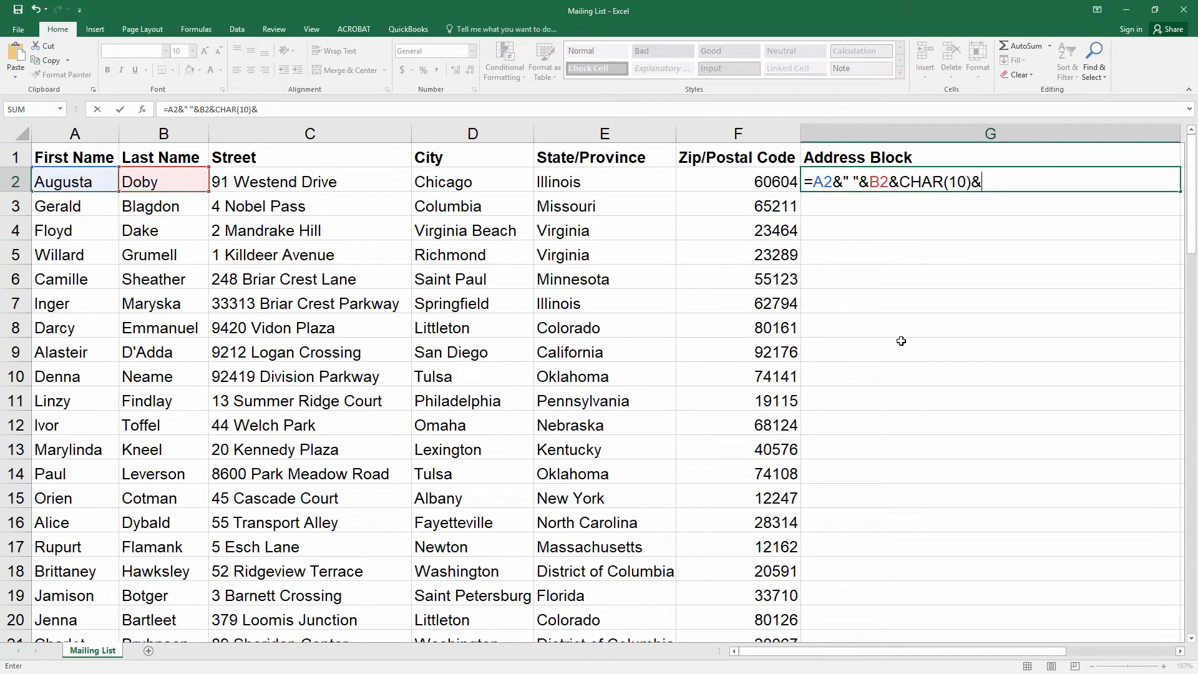
type("C2&CHAR(10")
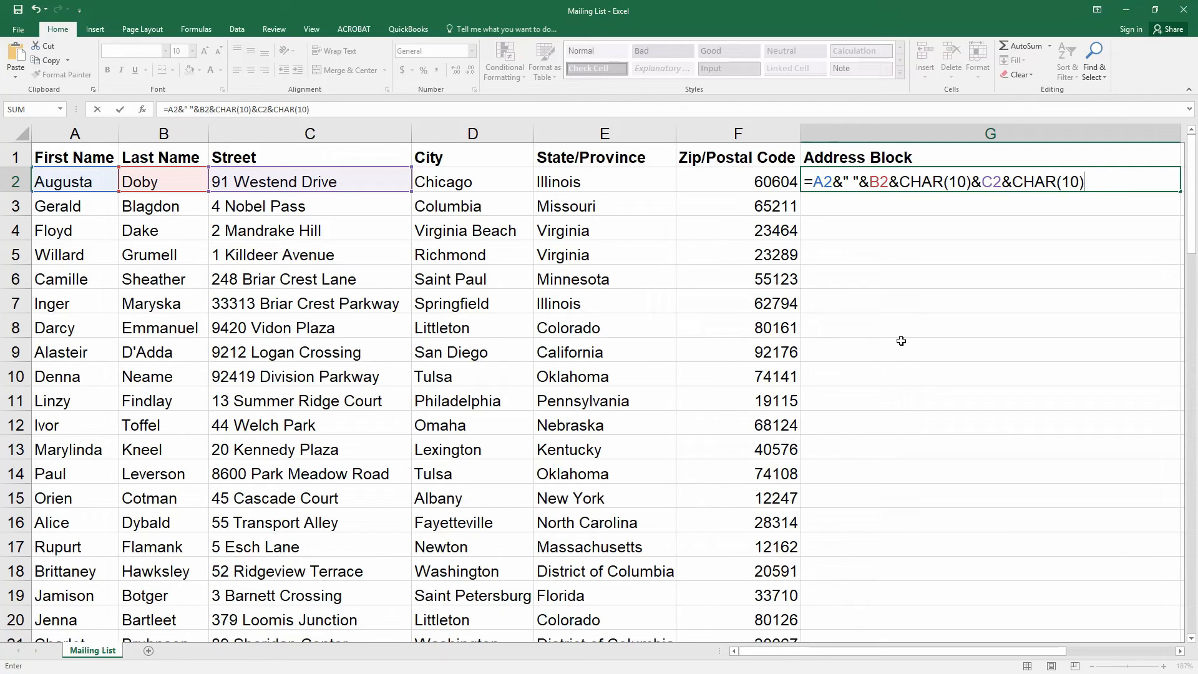
left_click(472, 181)
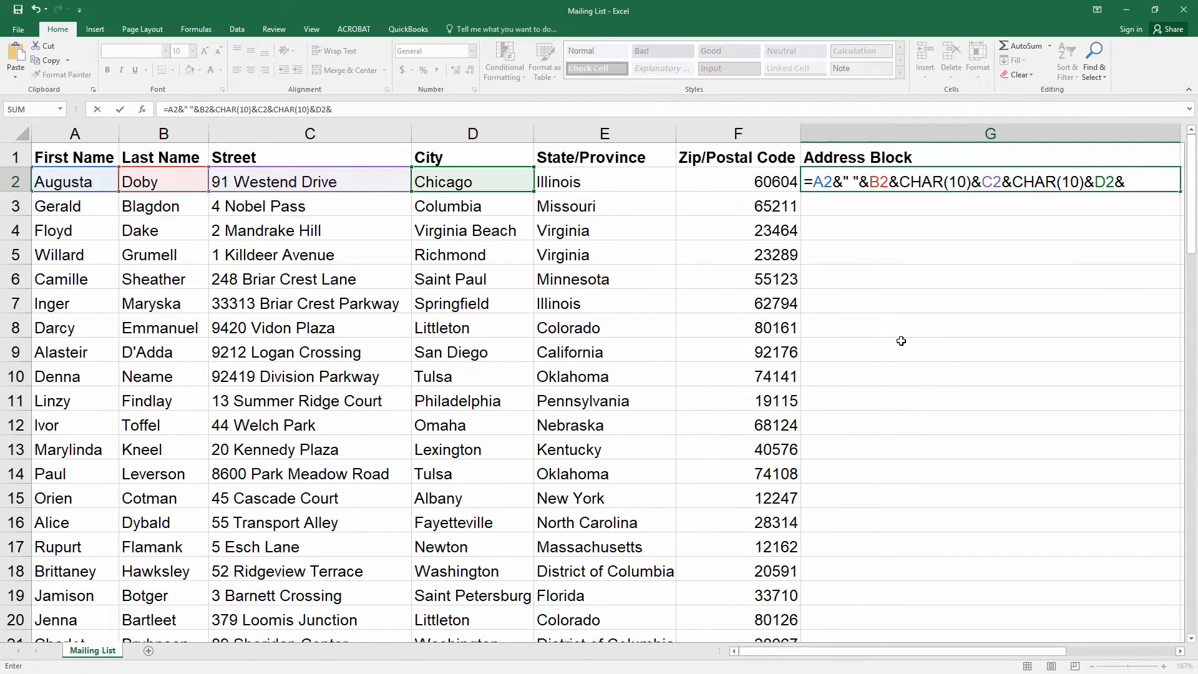
type("\"")
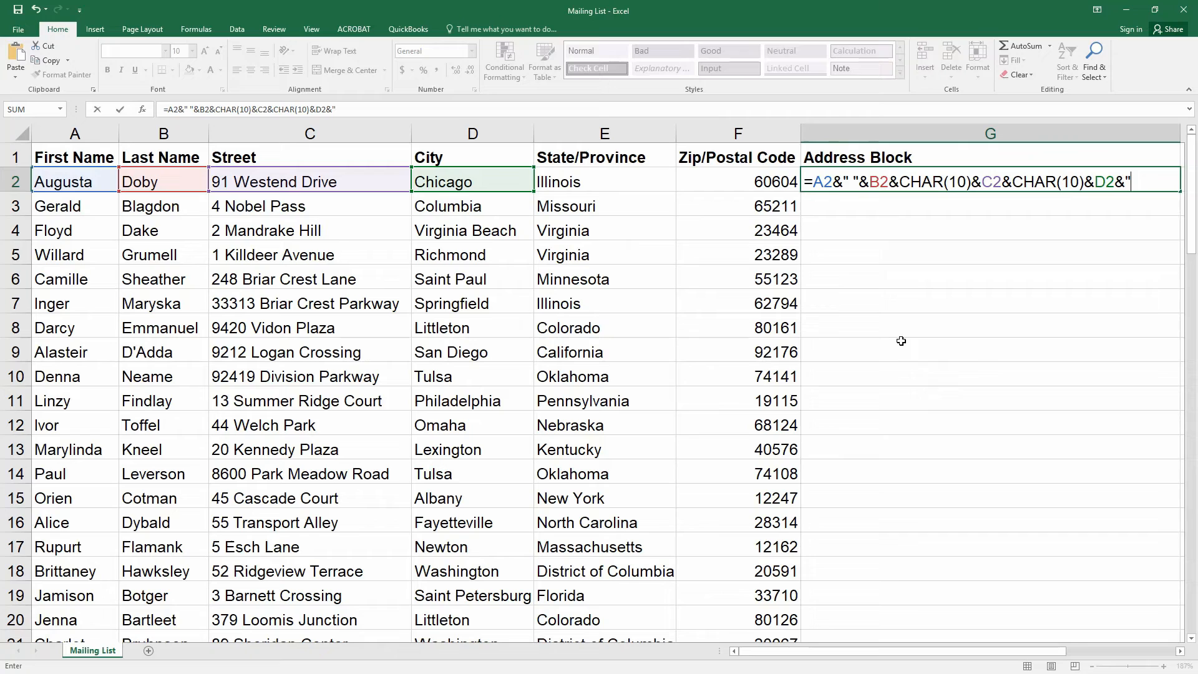
type(", \"&E2&")
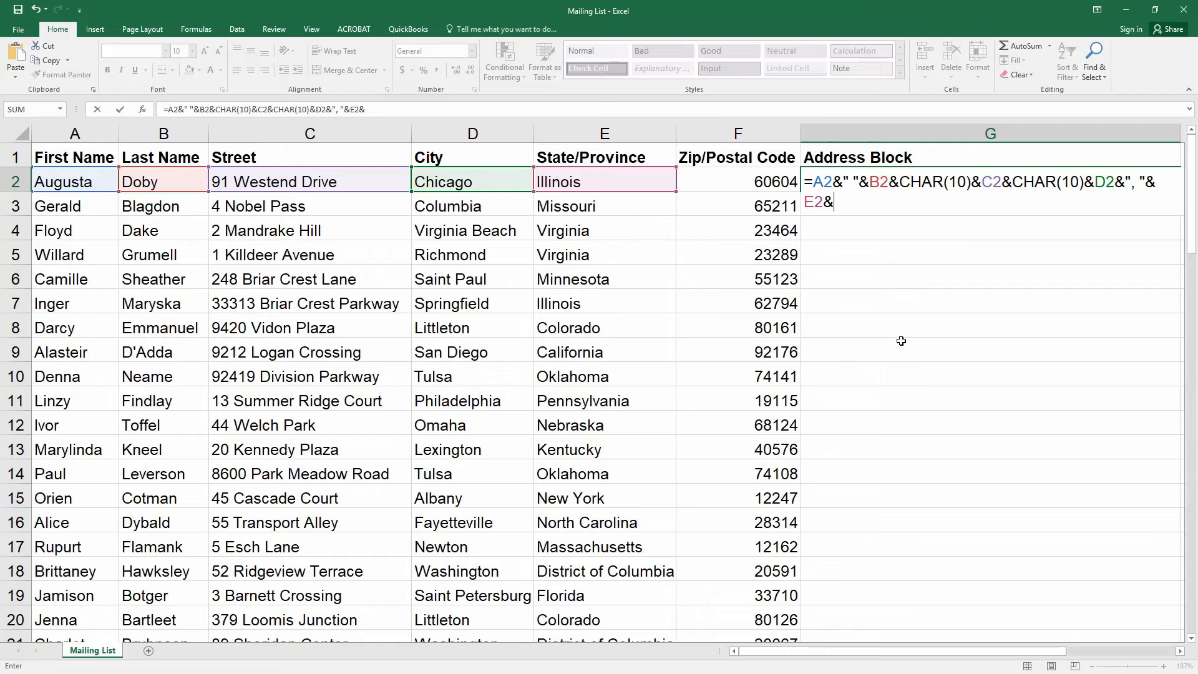
left_click(737, 181)
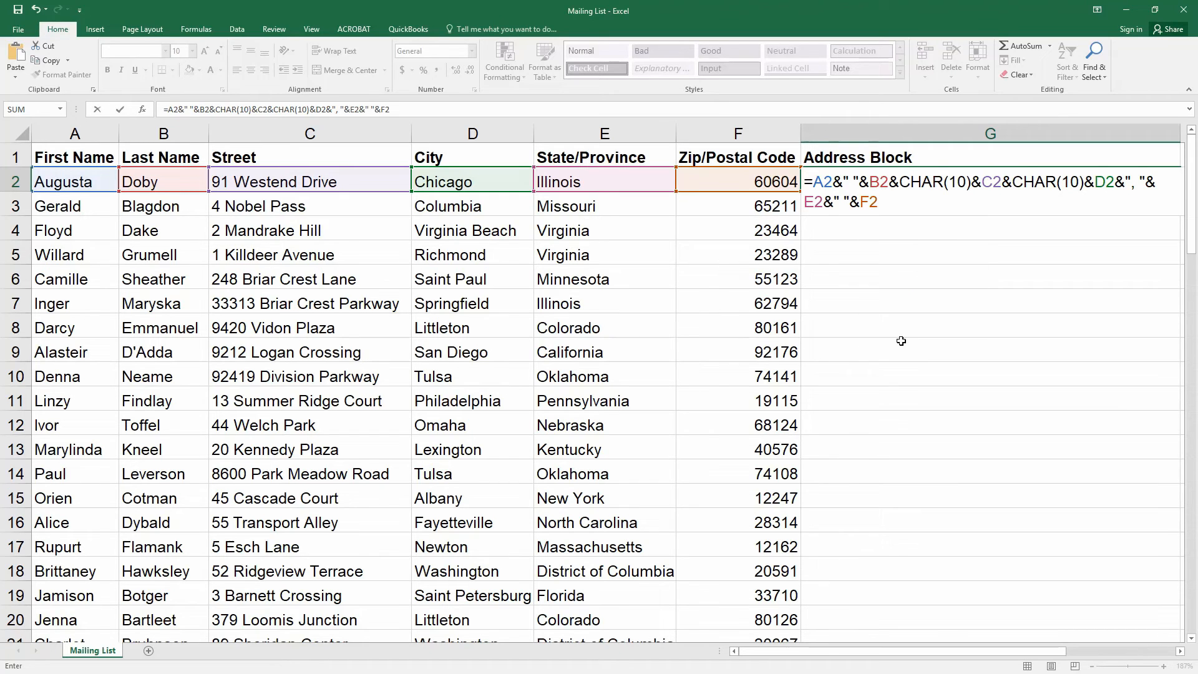
key("enter")
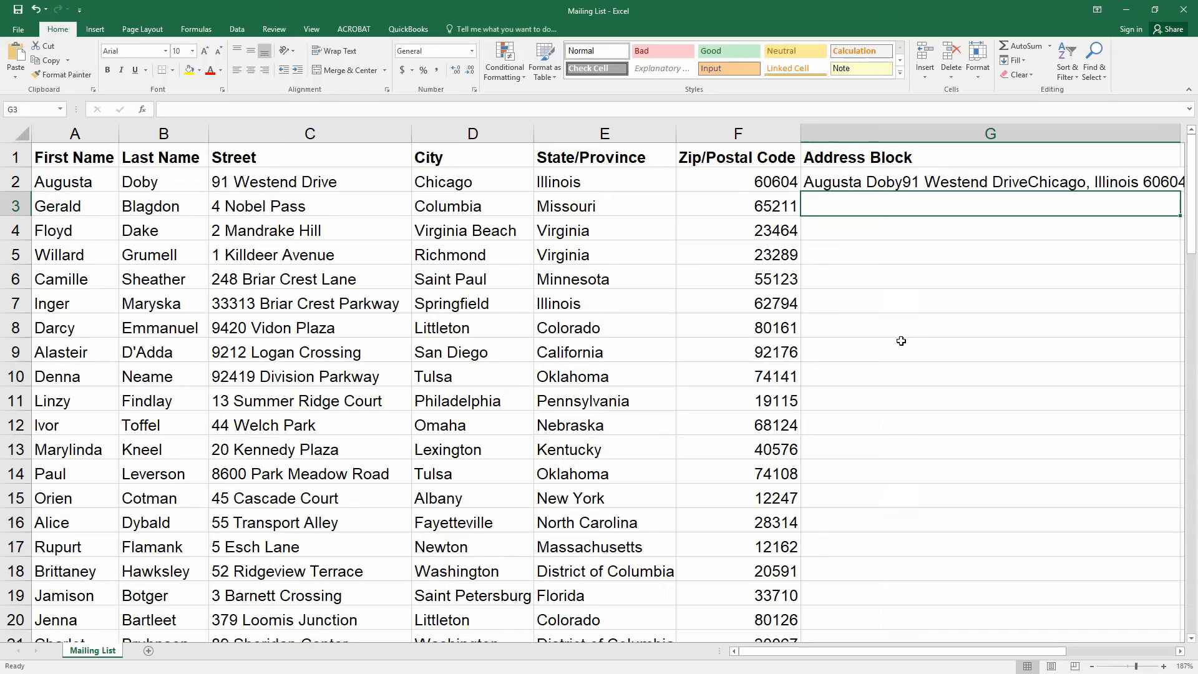
Apply Wrap Text to column G so the address breaks onto separate lines.
left_click(989, 133)
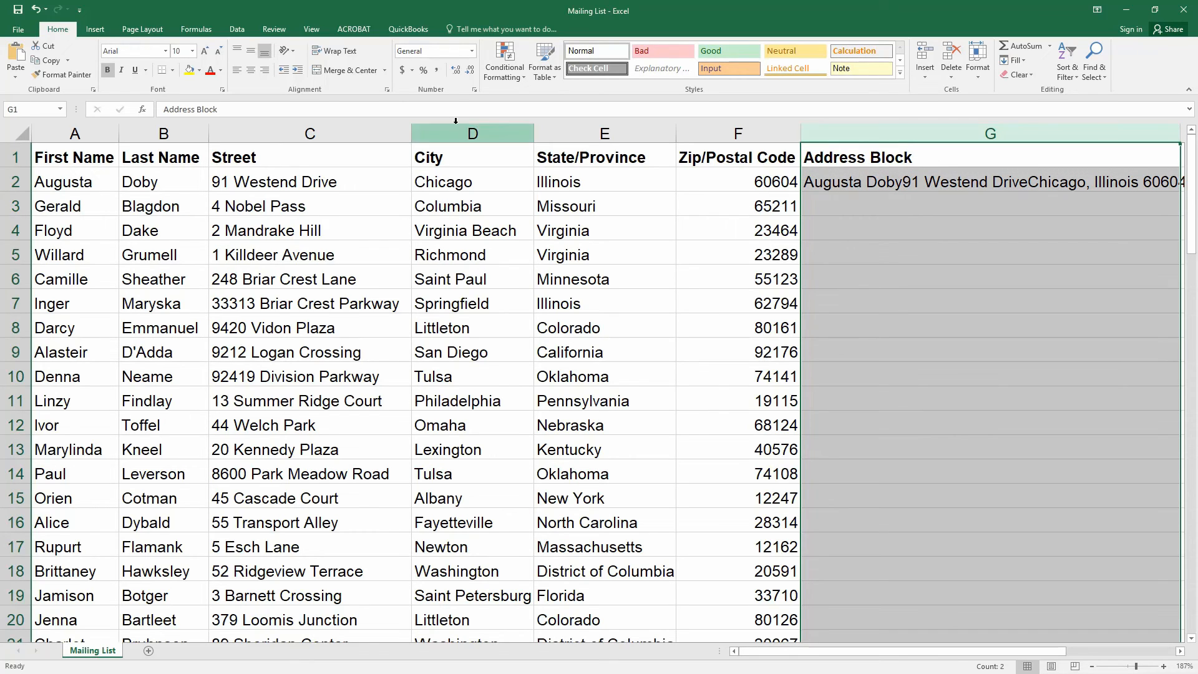
mouse_move(335, 50)
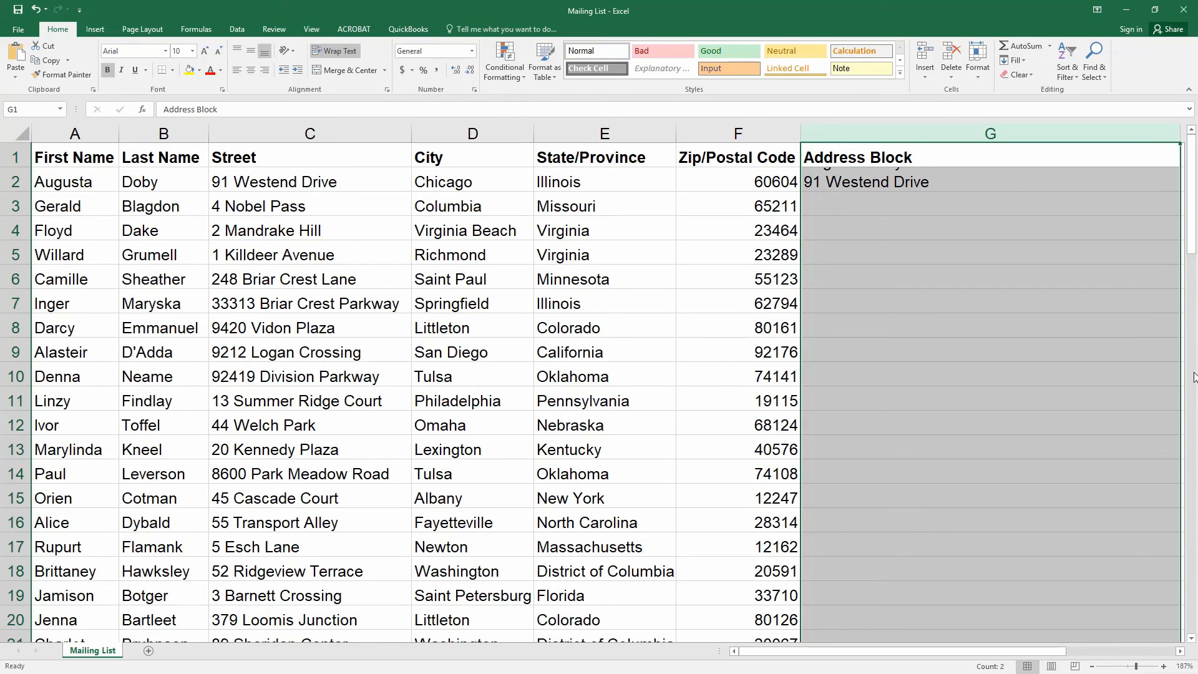
left_click(990, 327)
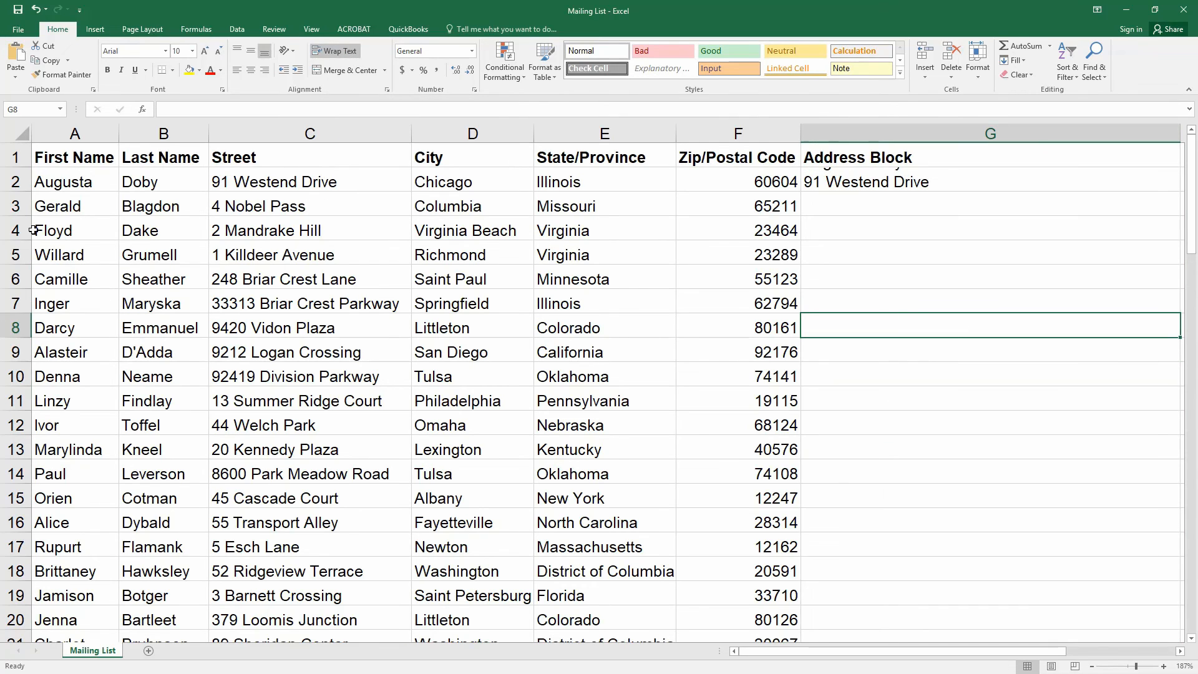